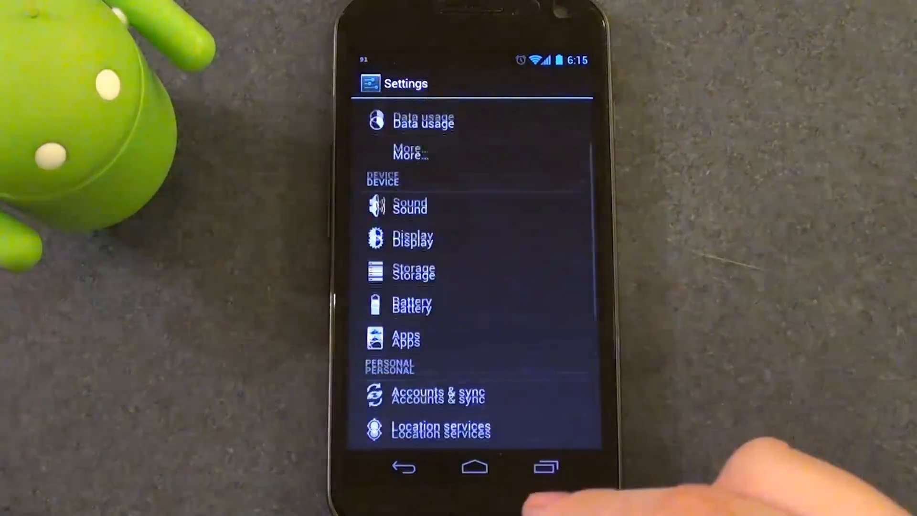
Scroll up through the About Face Unlock screen to review its security cautions.
scroll("up", 3)
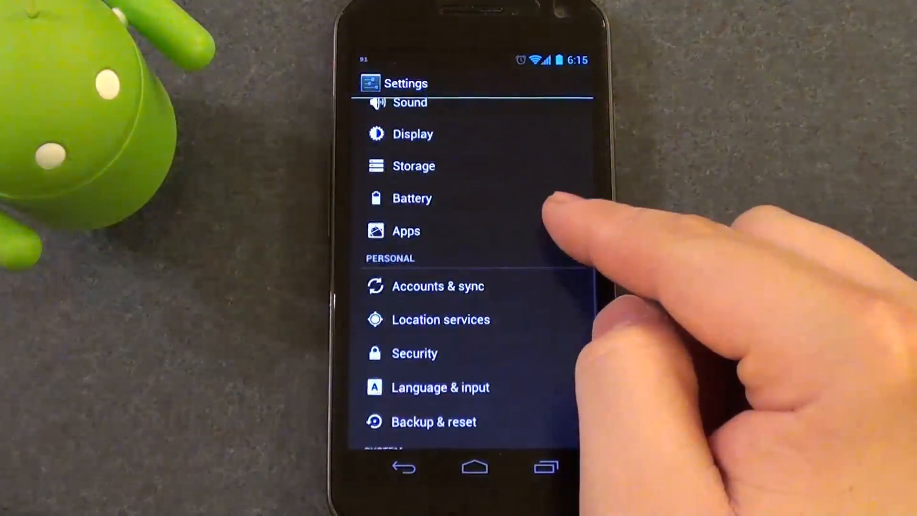
scroll("up", 3)
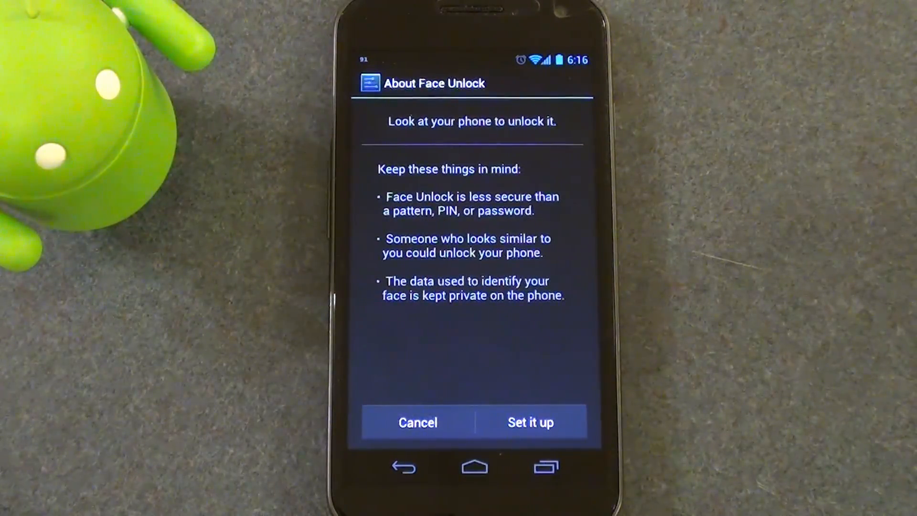
Set up Face Unlock, capture the face with the front camera, and continue.
left_click(529, 421)
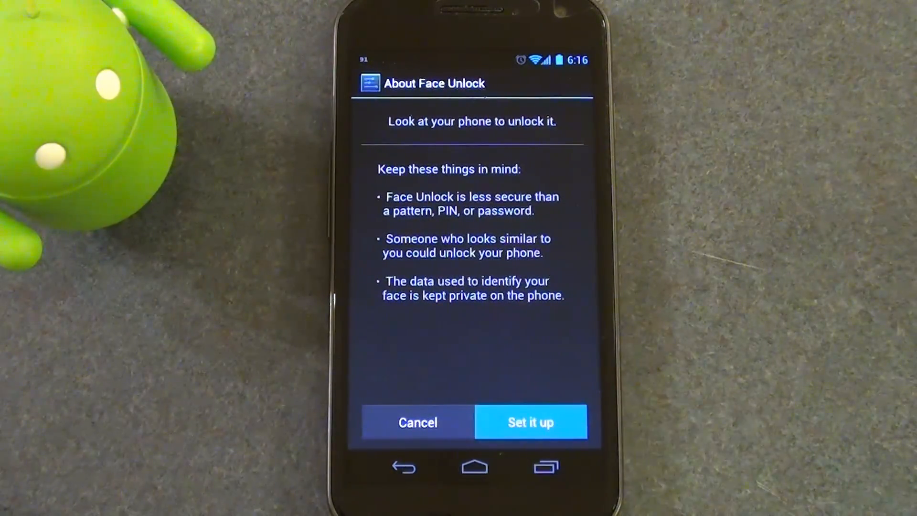
left_click(529, 422)
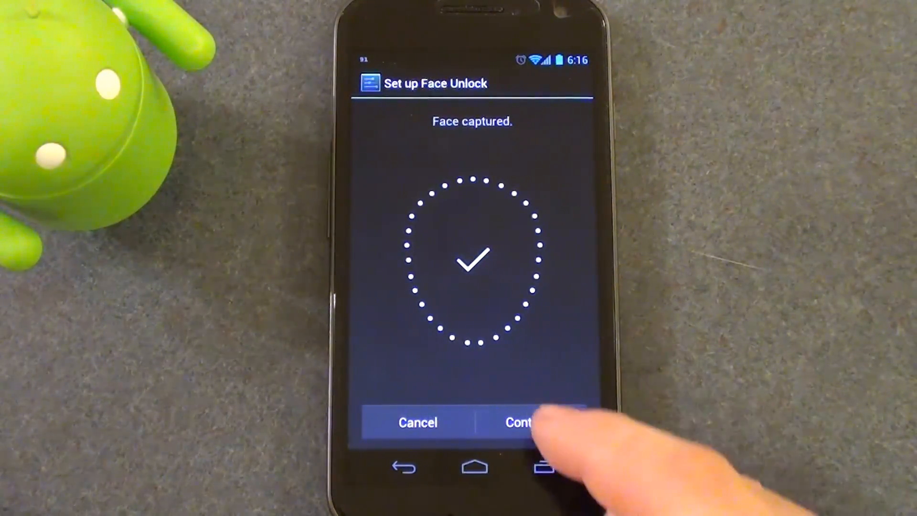
left_click(519, 422)
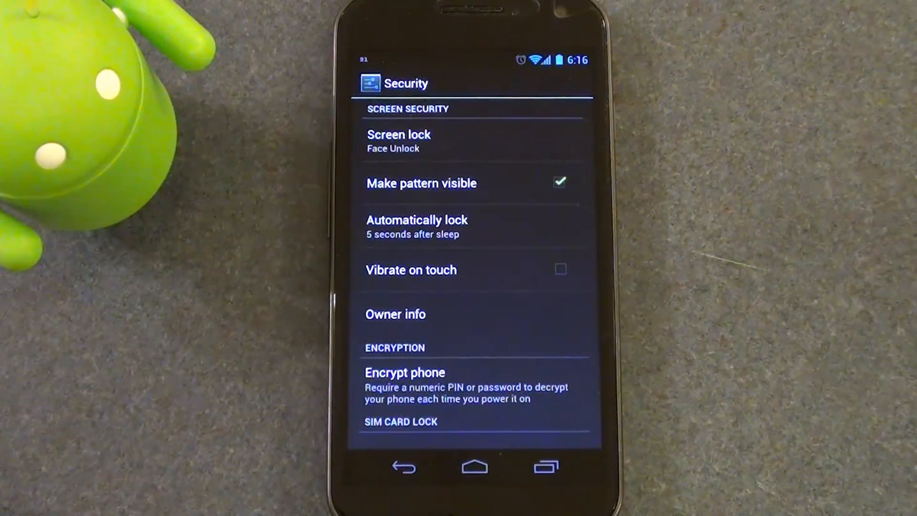
Return to the home screen with Screen lock showing Face Unlock.
left_click(474, 466)
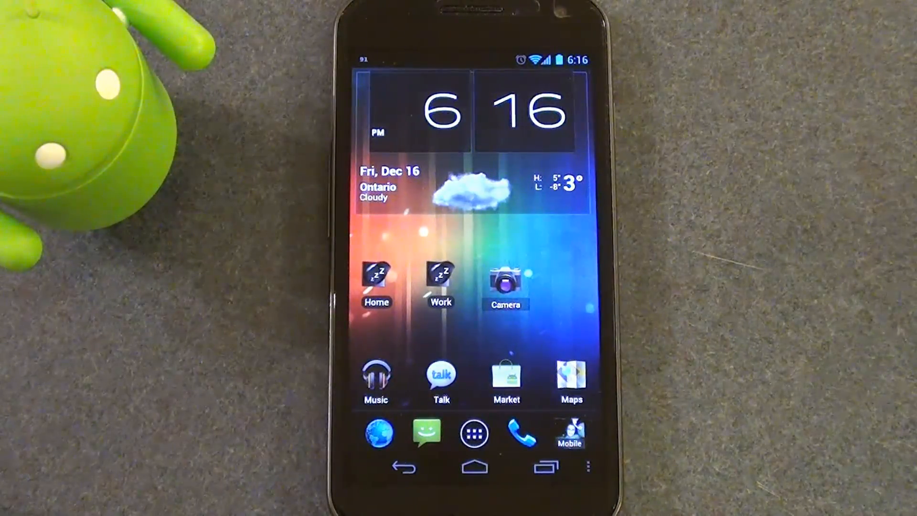